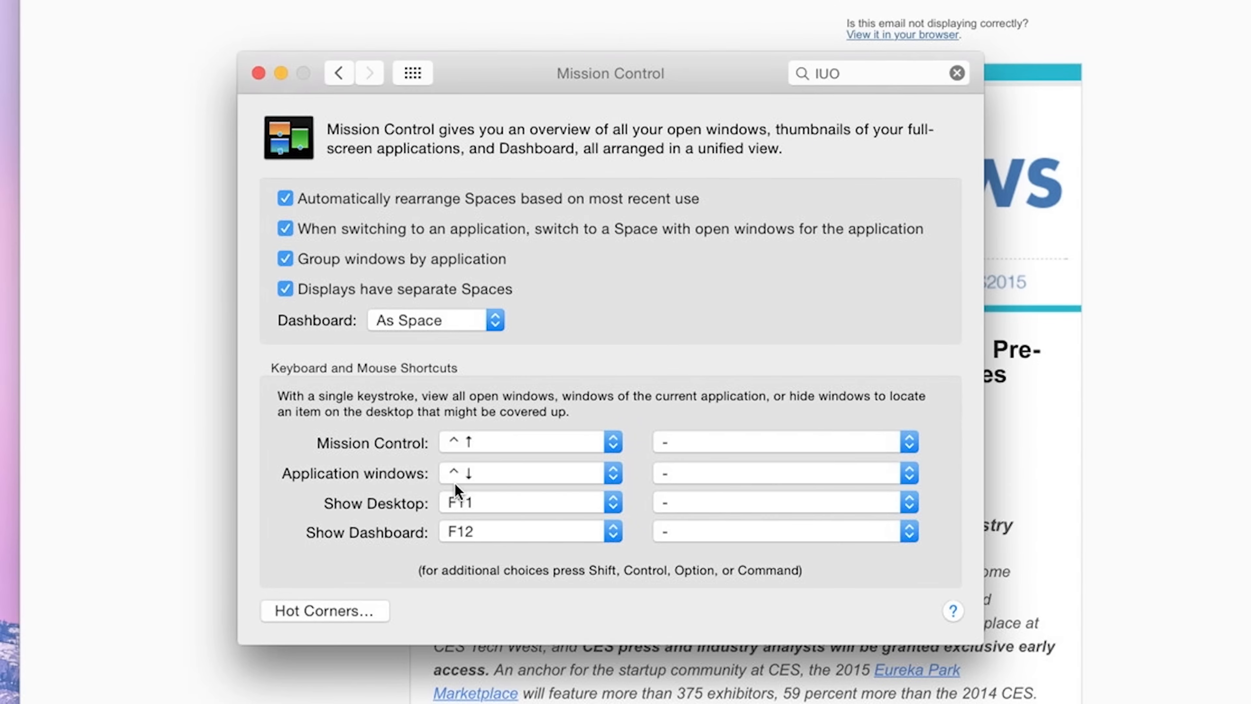
# Step: In Hot Corners, assign the lower-left screen corner to Mission Control
pyautogui.click(324, 611)
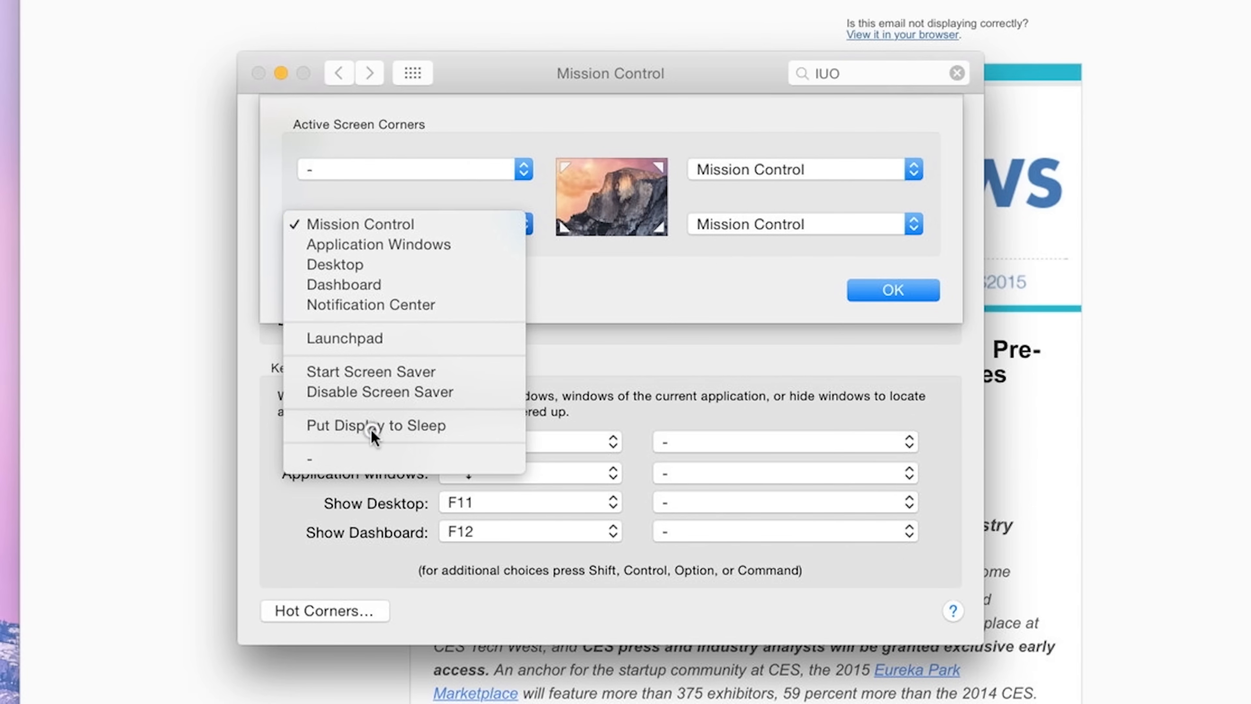
pyautogui.click(375, 425)
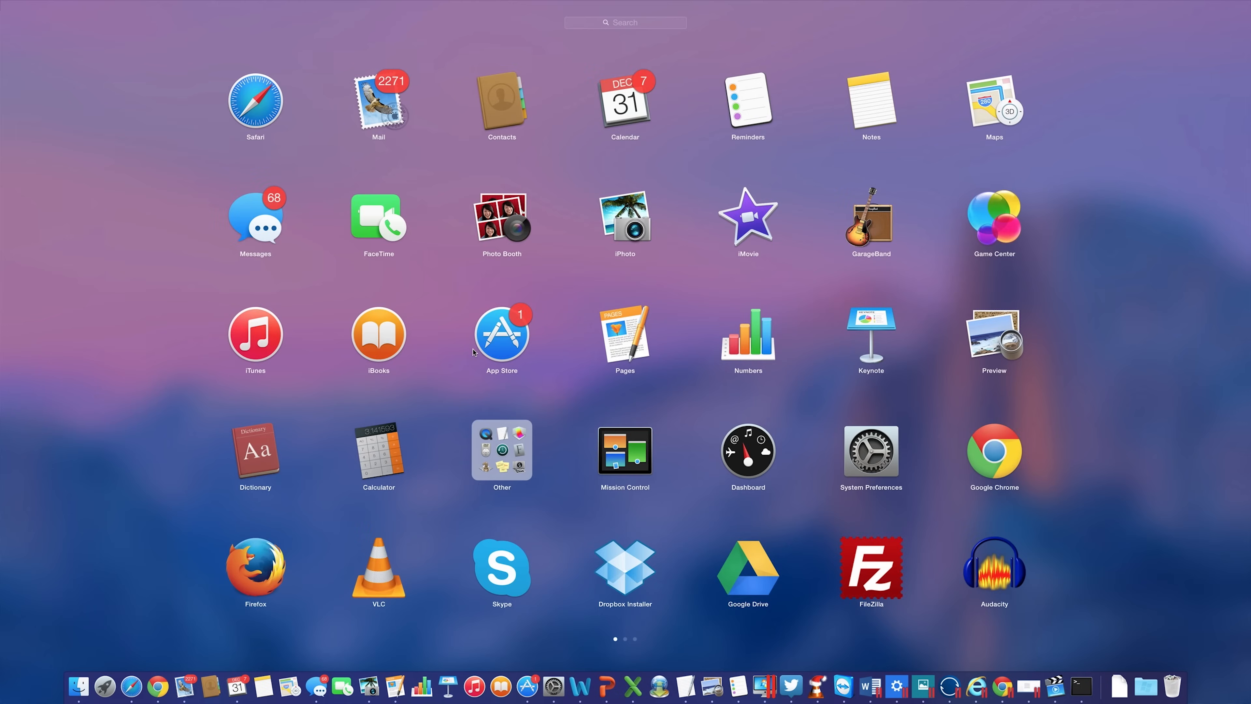
pyautogui.moveTo(637, 265)
pyautogui.write('pepperjamnetwork.com')
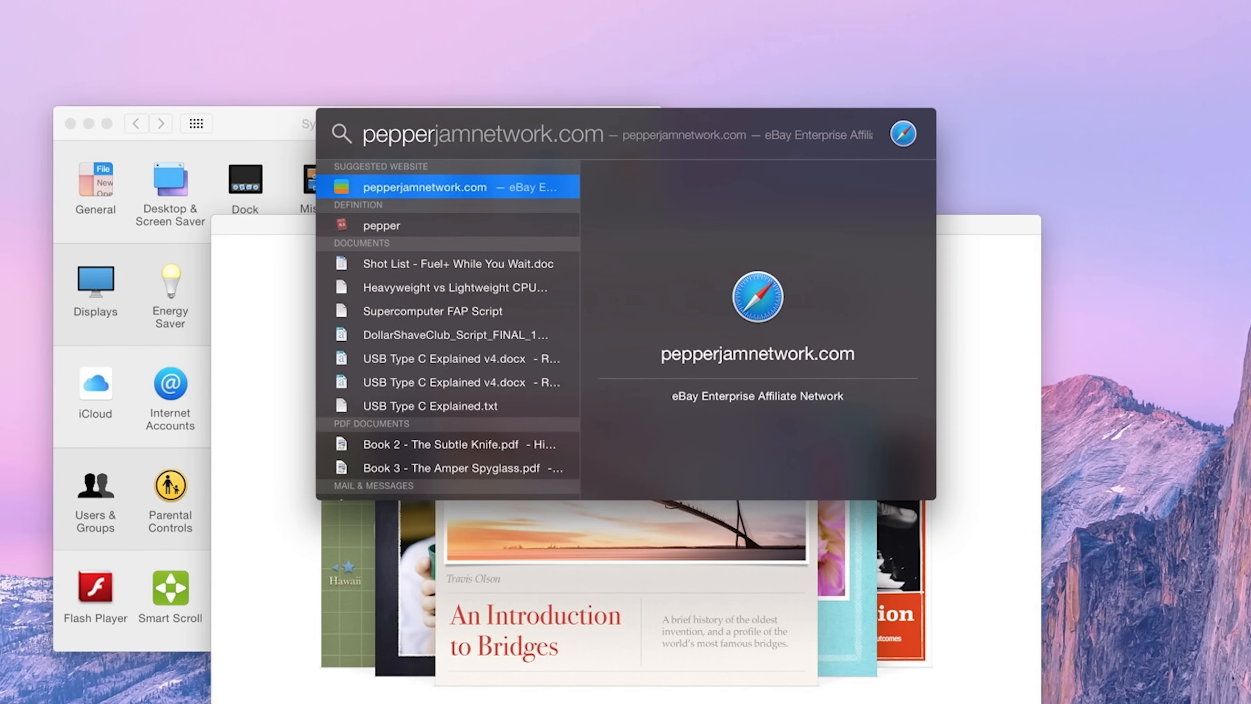
# Step: From Spotlight's 'pepper' results, preview the definition and open it in Dictionary
pyautogui.click(382, 226)
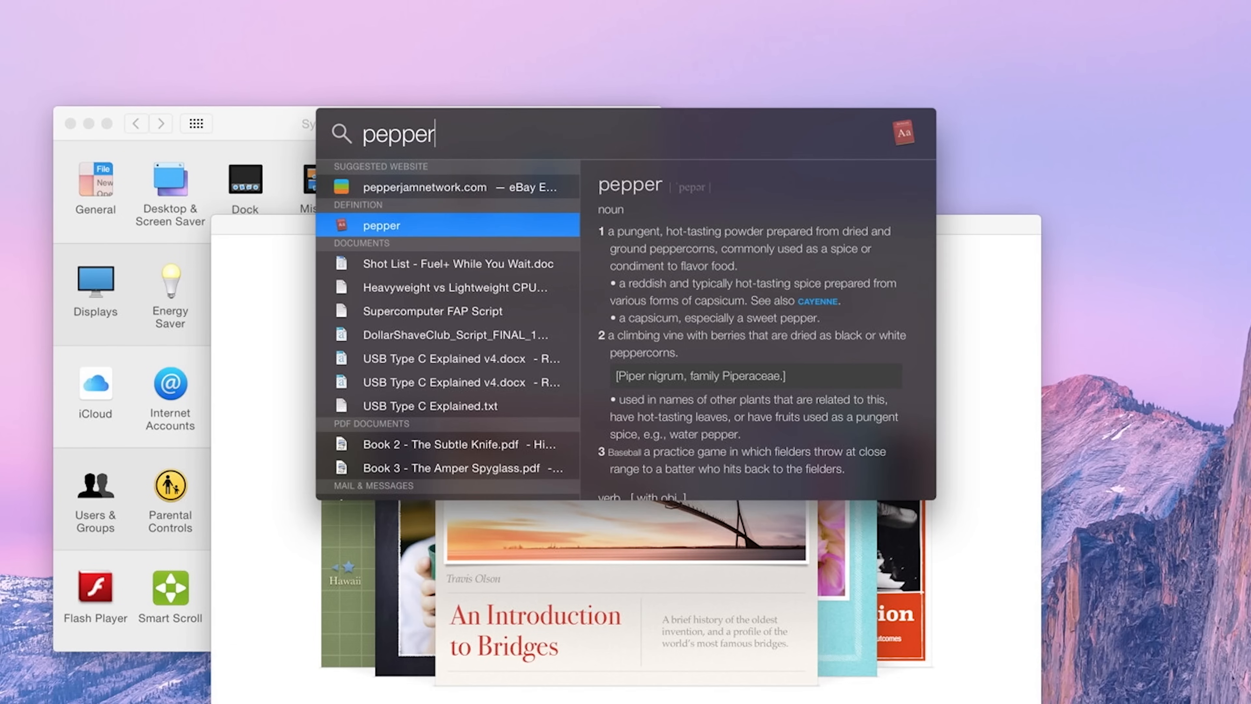
pyautogui.click(451, 335)
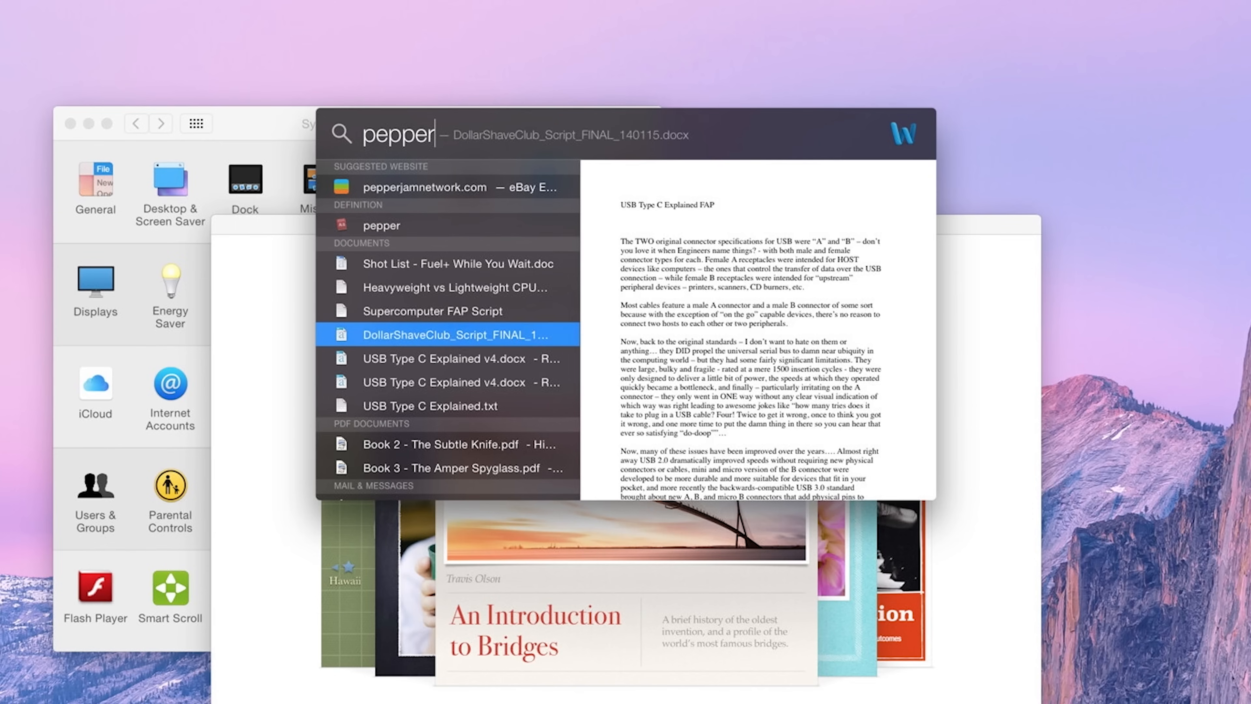
pyautogui.click(382, 225)
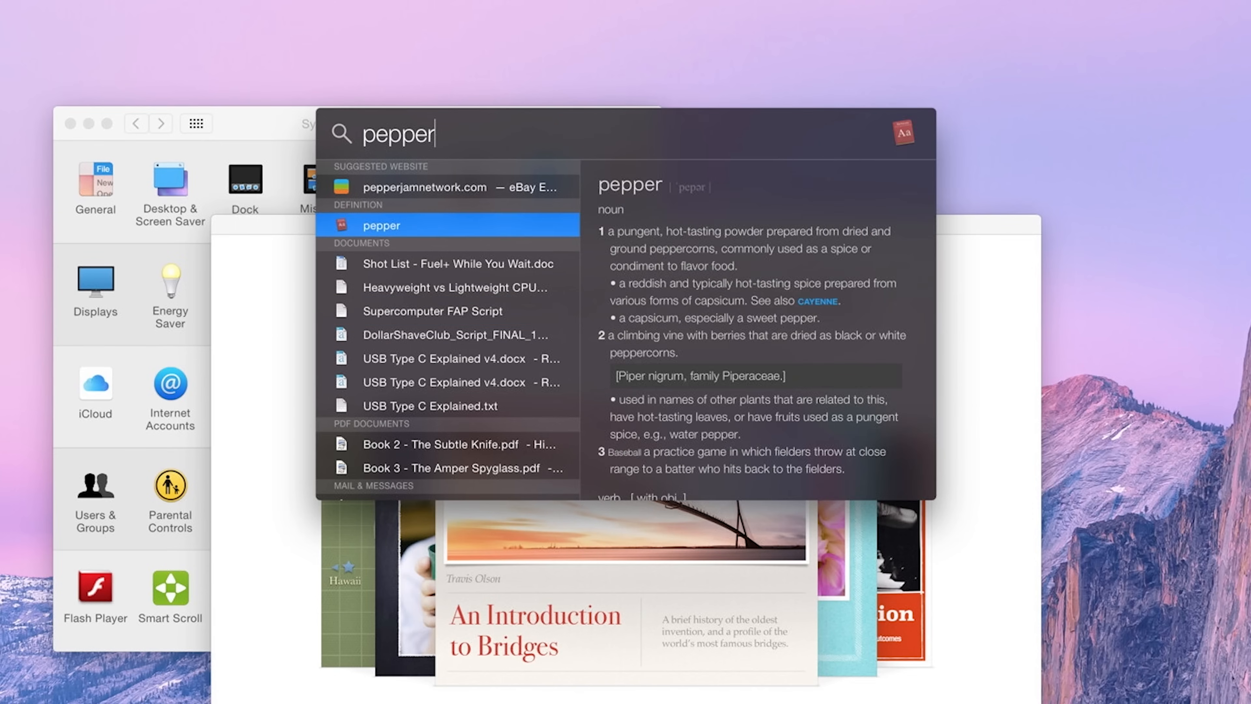
pyautogui.click(381, 226)
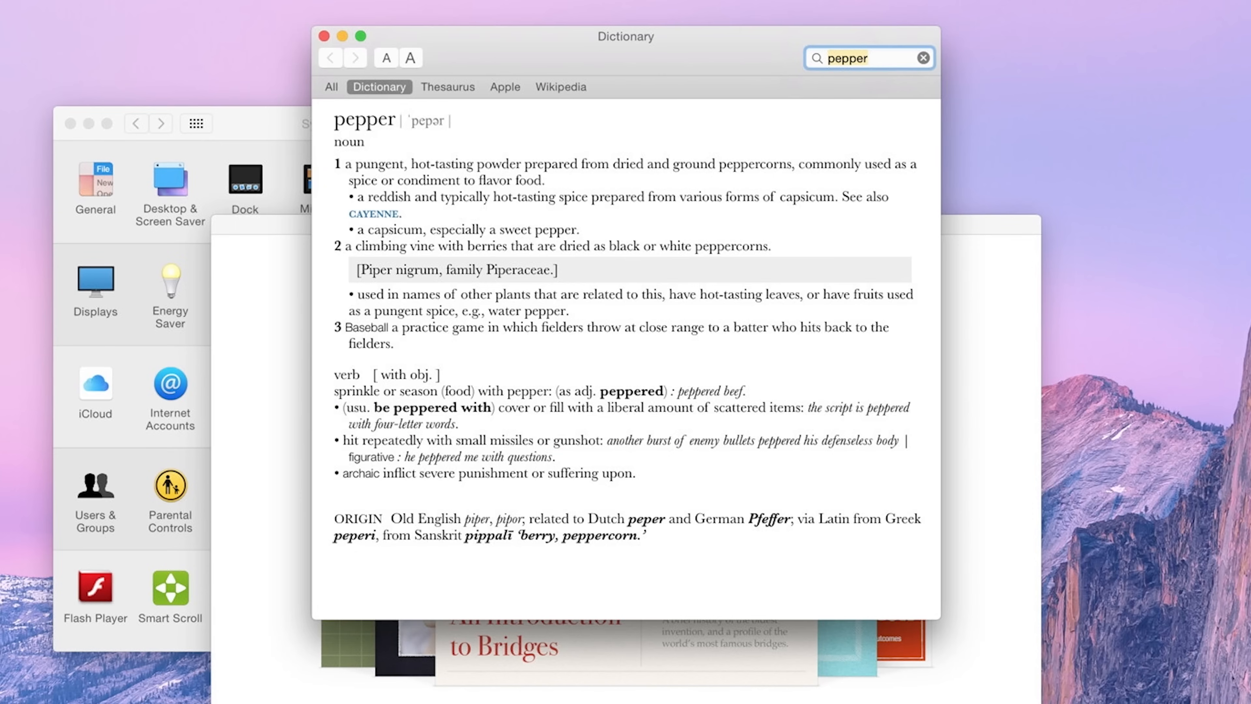